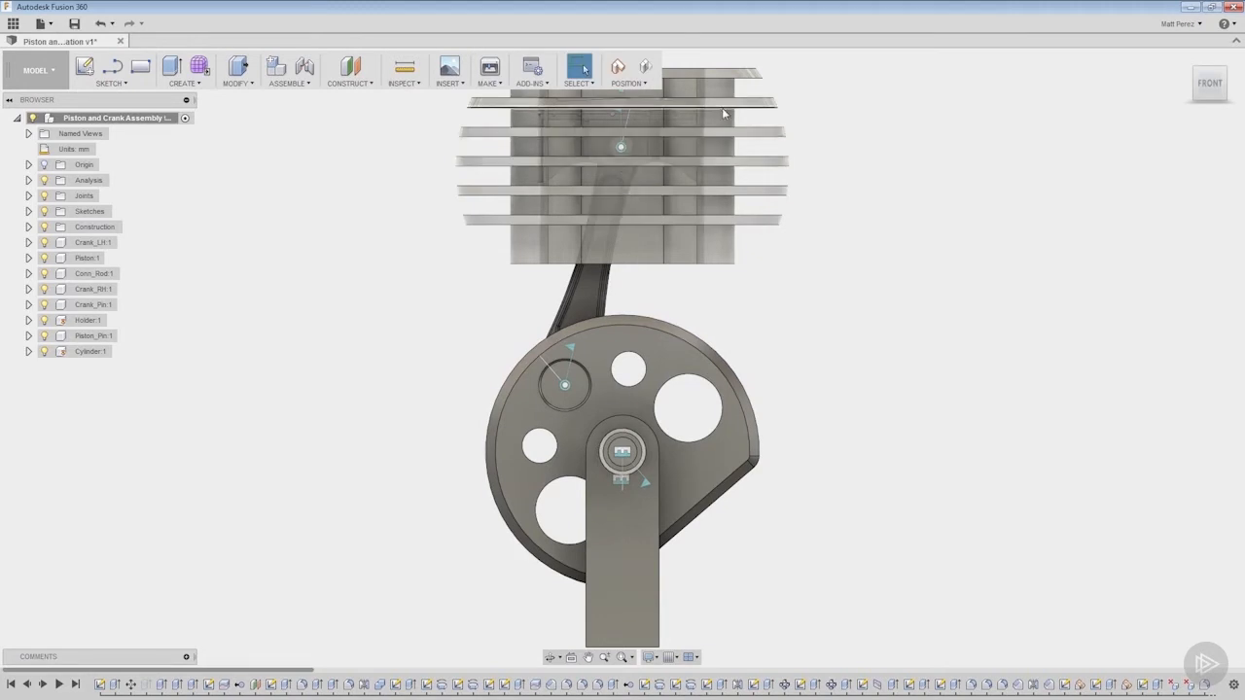
pyautogui.moveTo(863, 115)
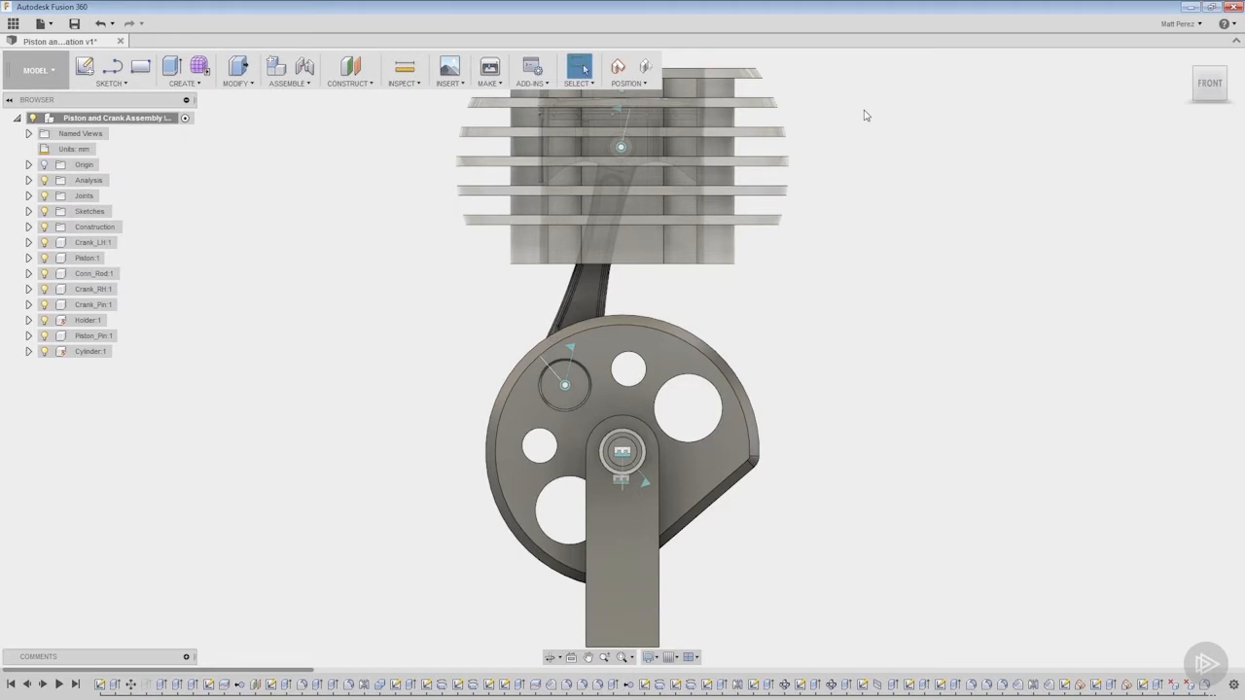
pyautogui.moveTo(708, 284)
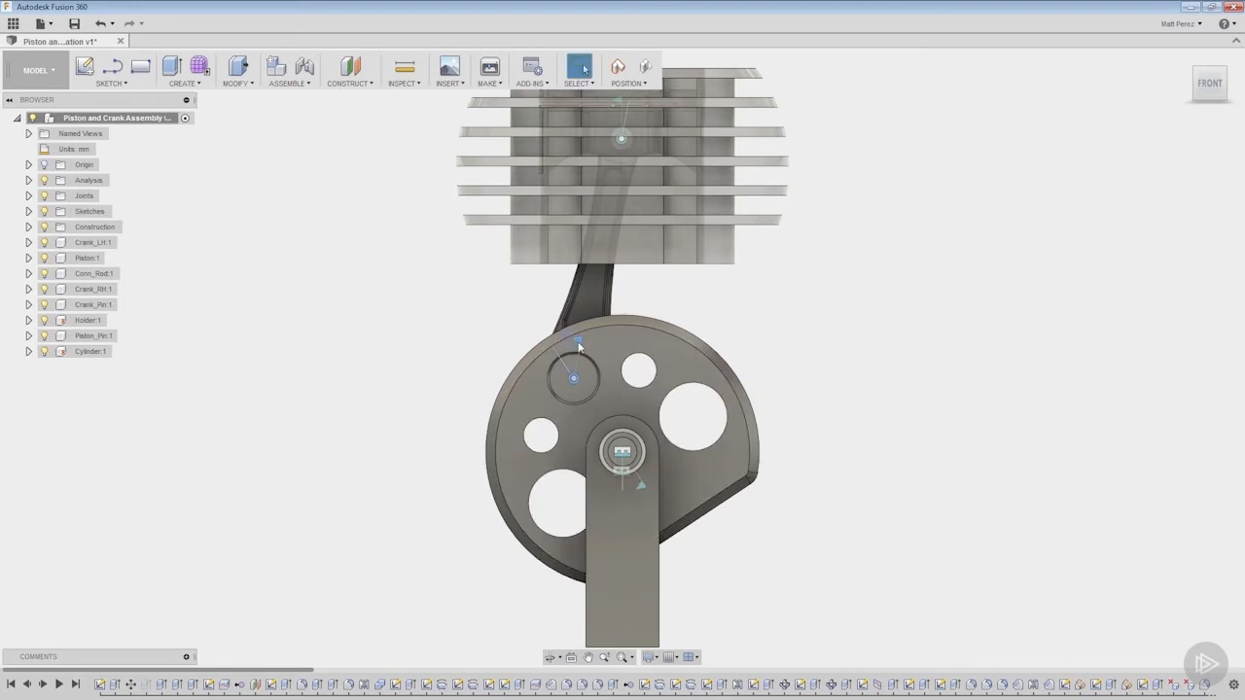
pyautogui.moveTo(553, 352)
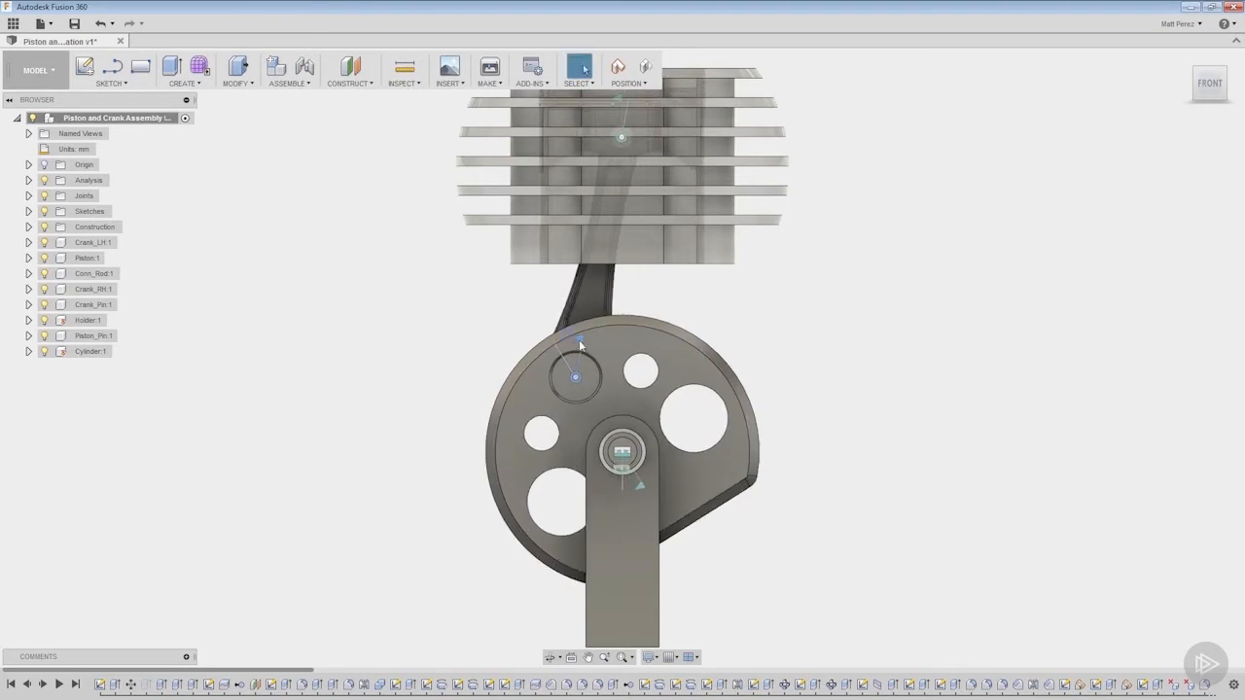
# Step: Drive the crank joint to a new angle and capture the assembly's position
pyautogui.rightClick(576, 346)
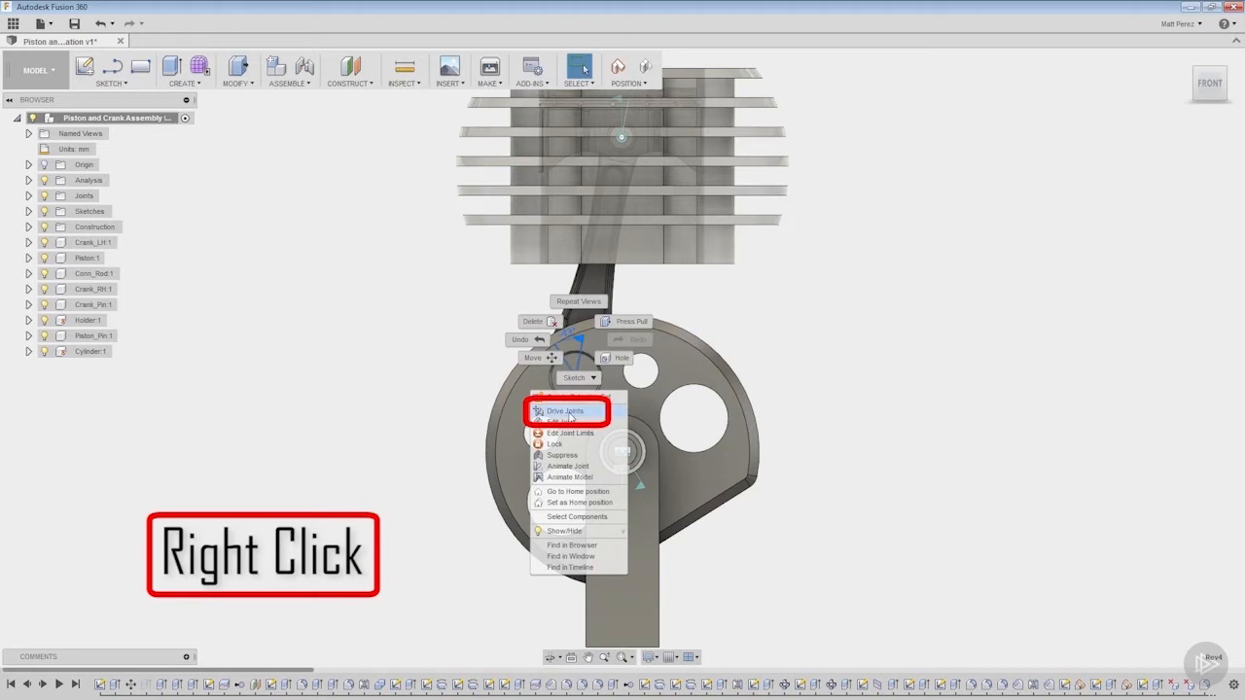
pyautogui.click(565, 410)
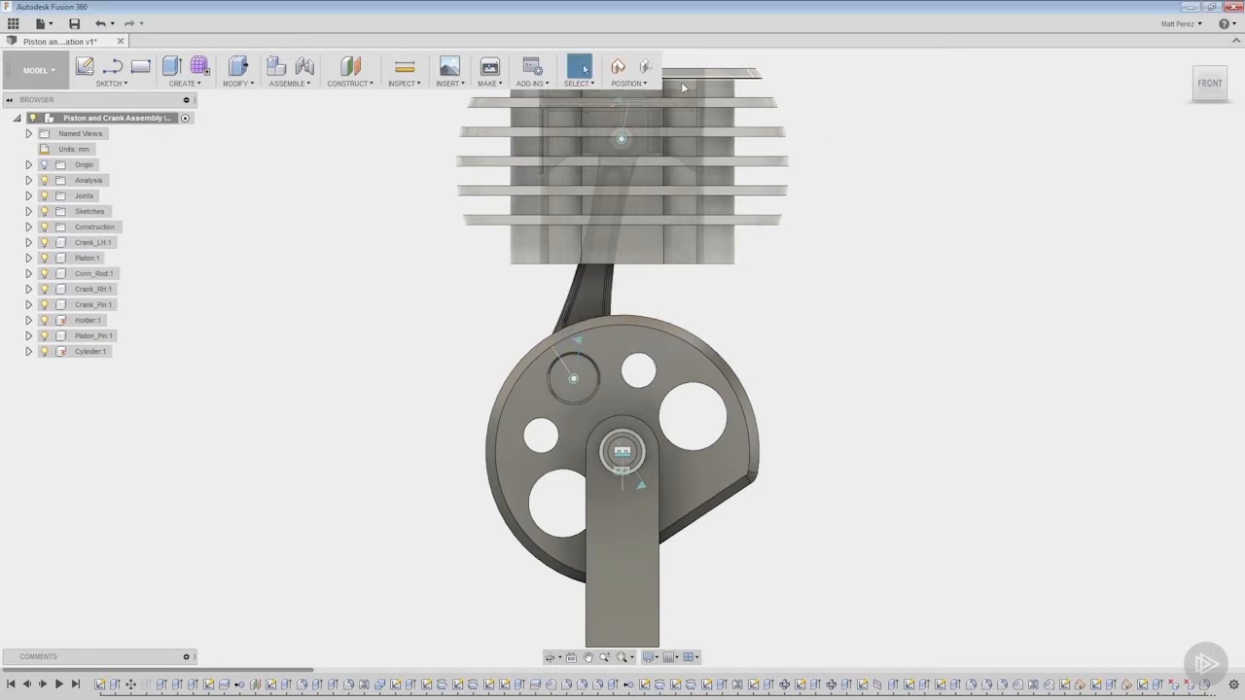
pyautogui.click(618, 67)
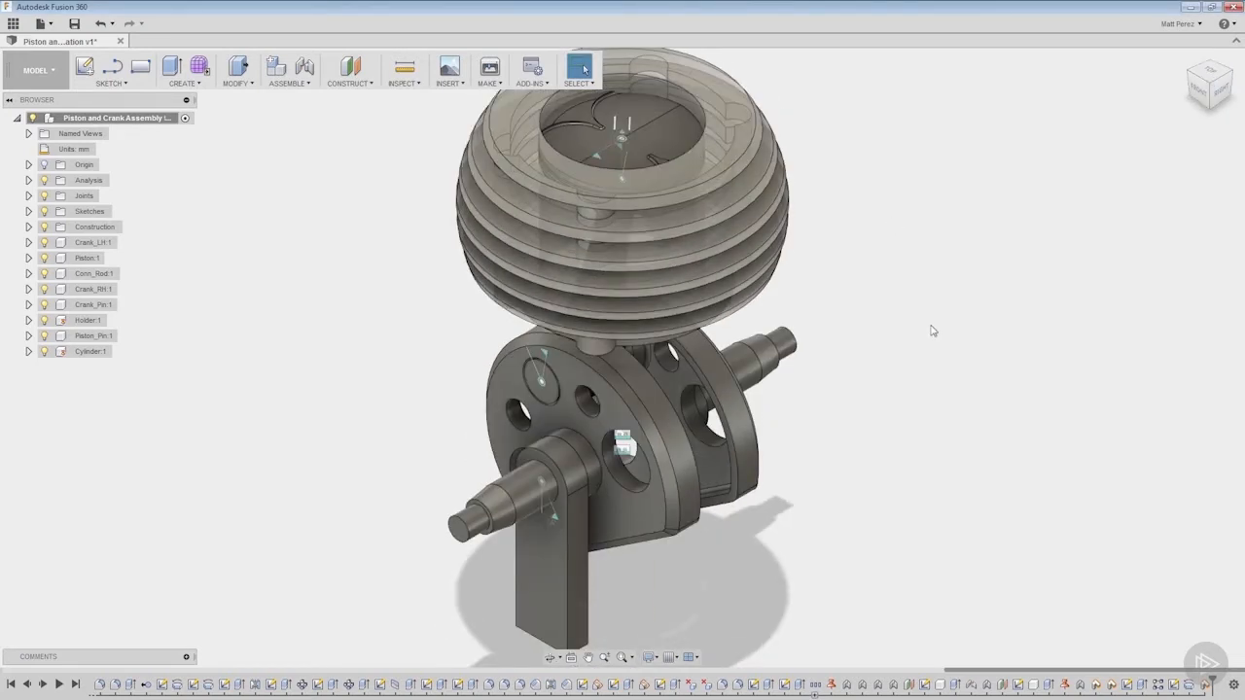
pyautogui.moveTo(950, 334)
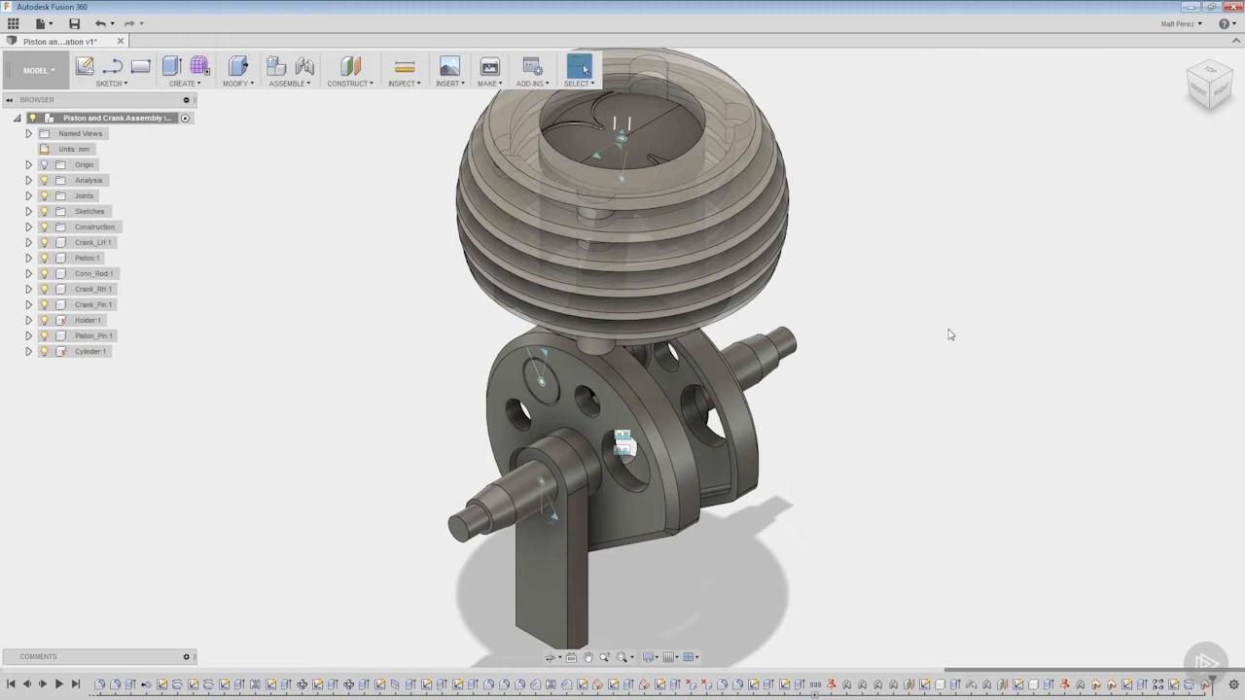
pyautogui.moveTo(842, 429)
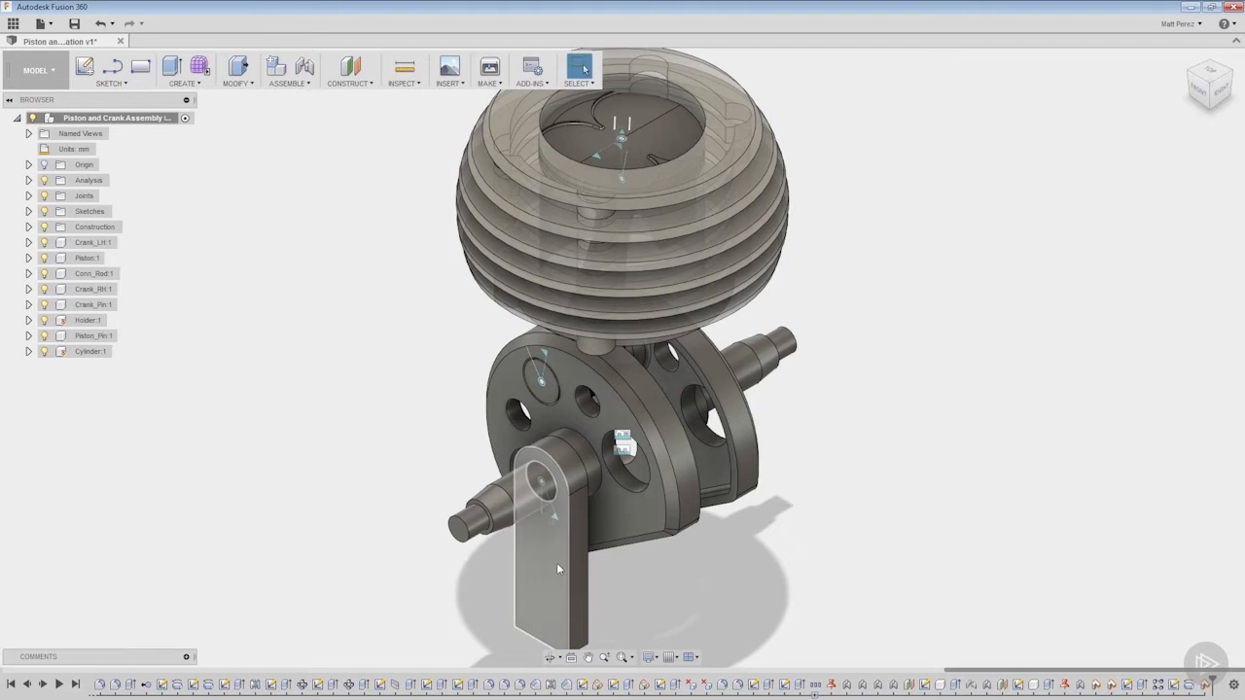
pyautogui.moveTo(464, 569)
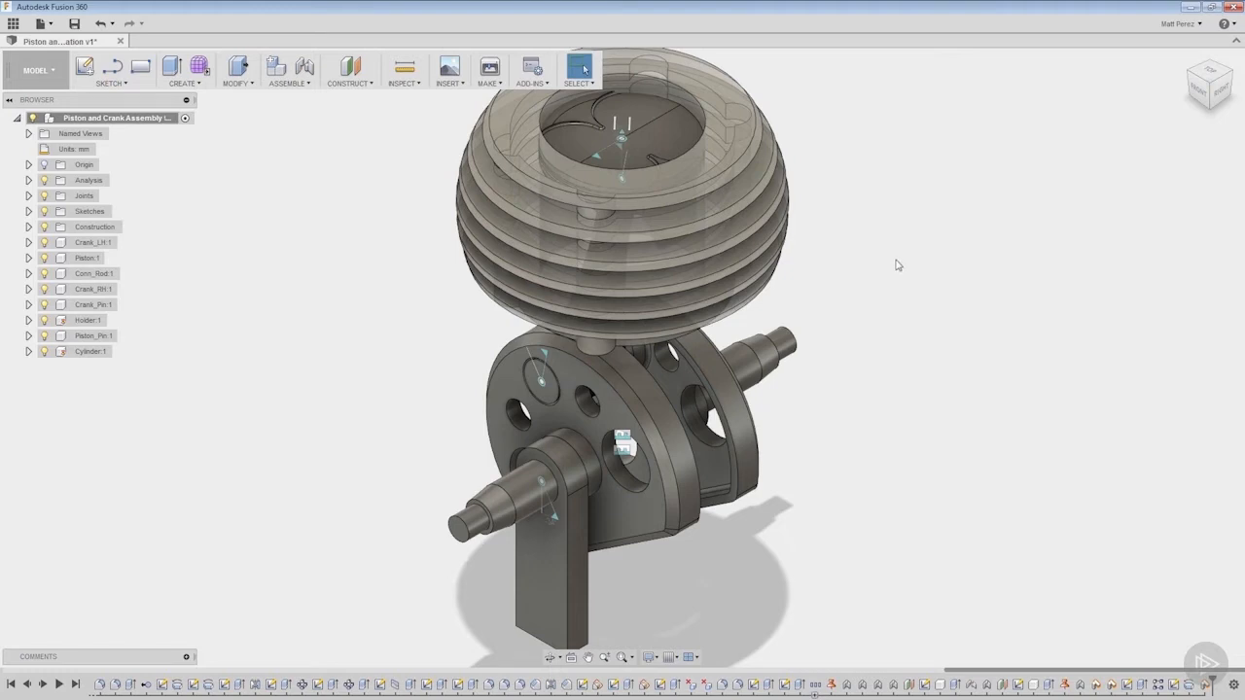
pyautogui.moveTo(39, 69)
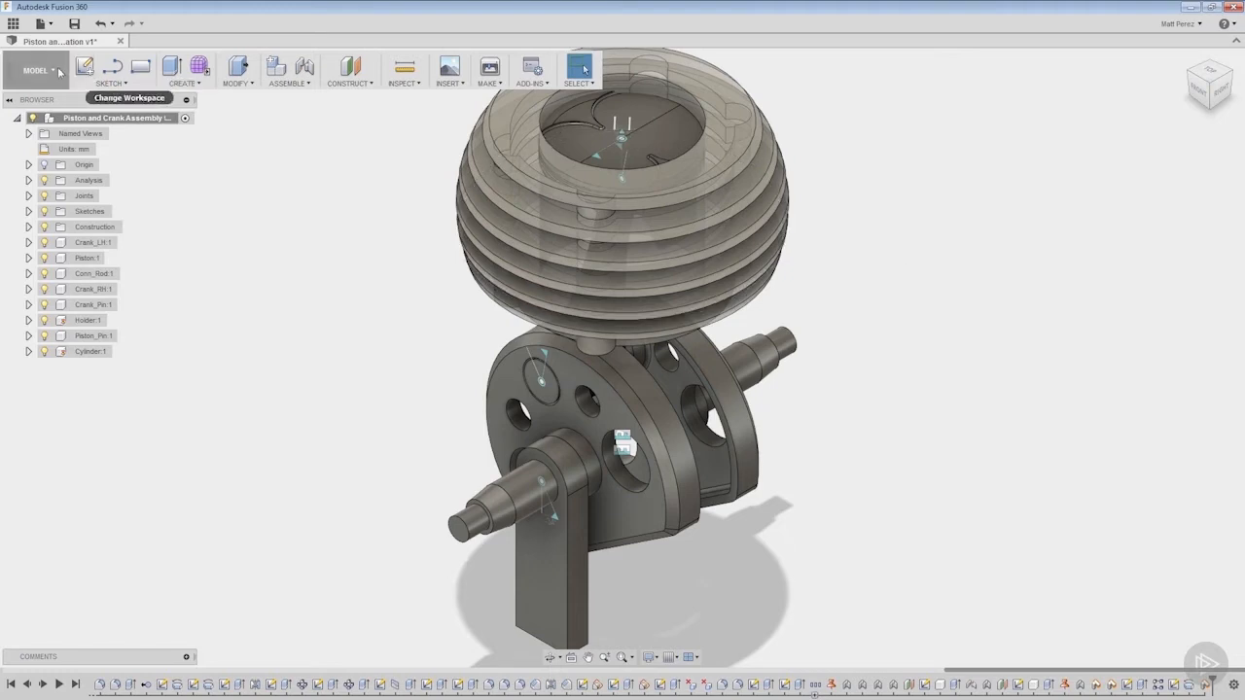
# Step: Switch to the Simulation workspace and start a new simulation study
pyautogui.click(38, 69)
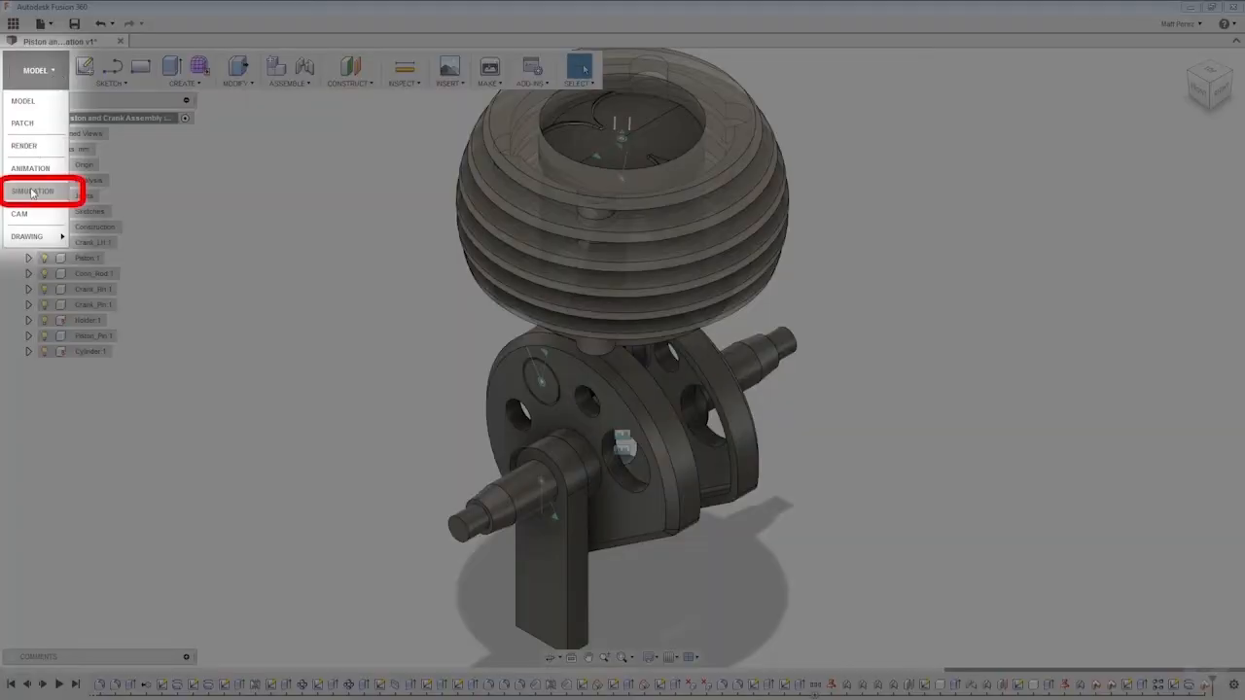
pyautogui.click(34, 191)
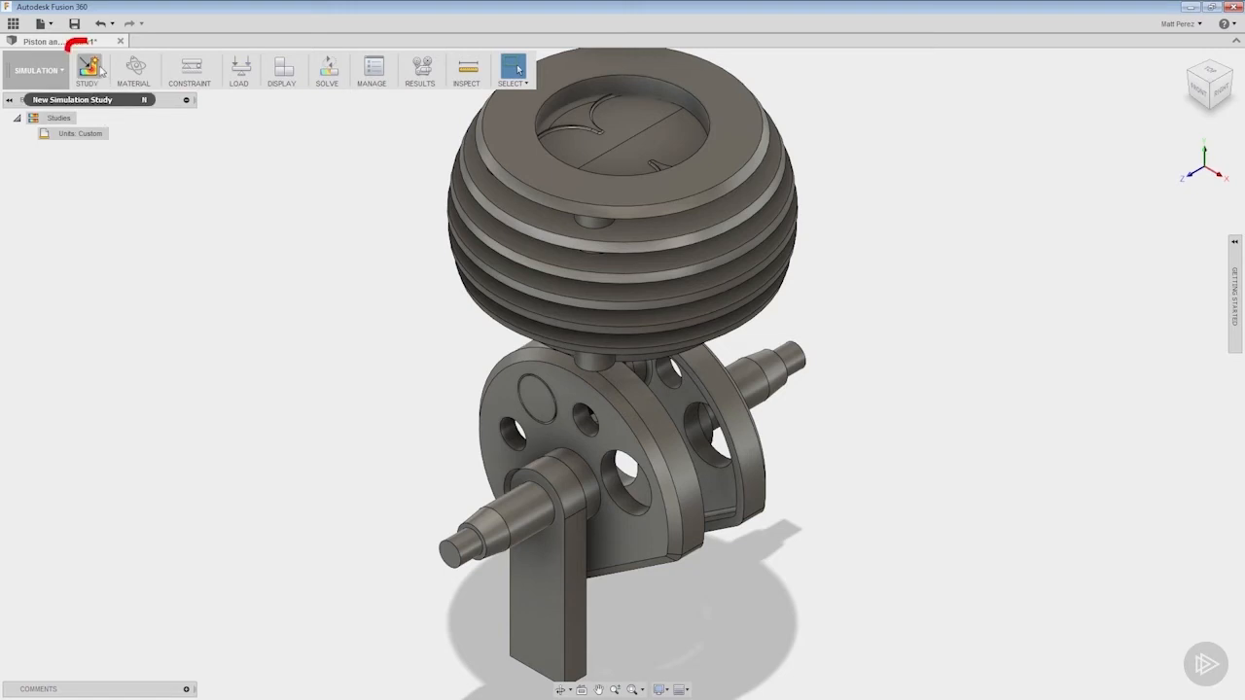
pyautogui.click(87, 68)
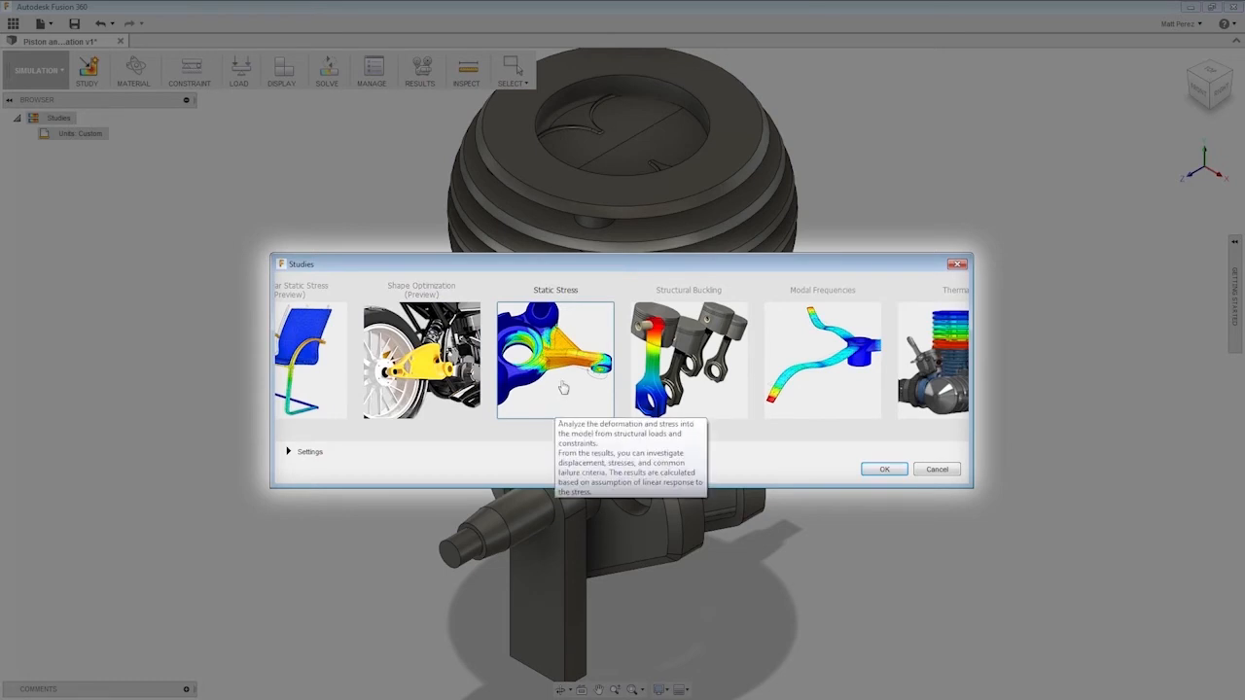
pyautogui.moveTo(821, 360)
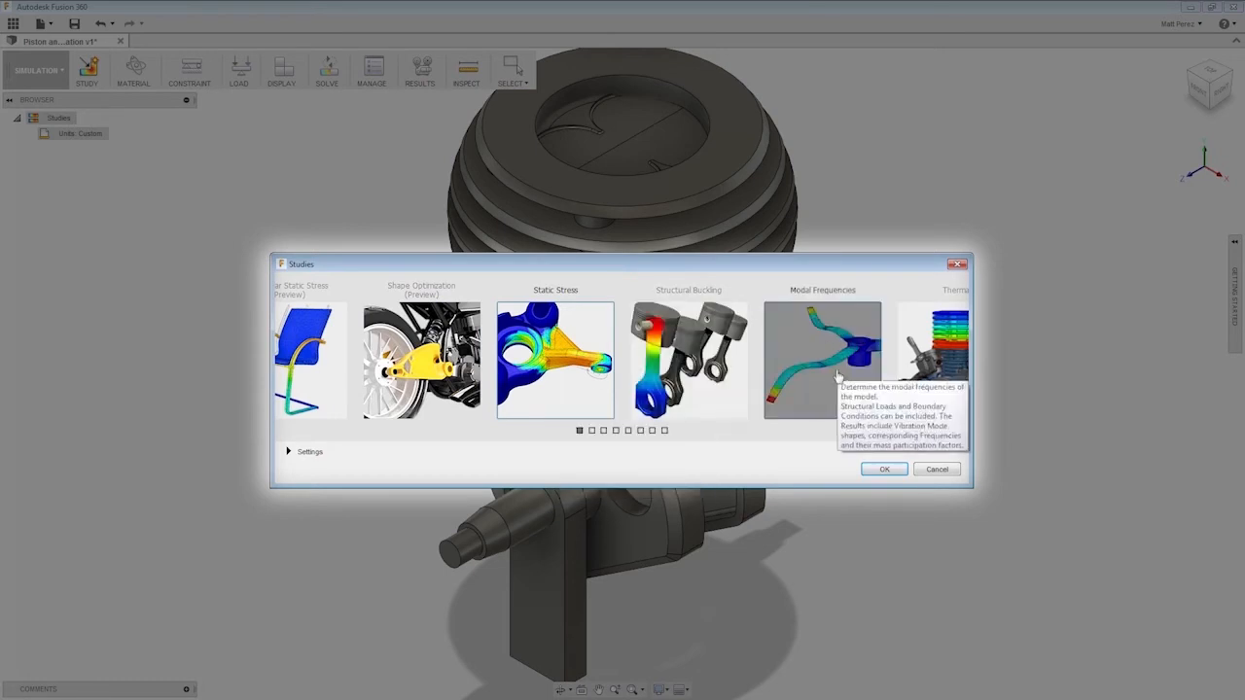
pyautogui.moveTo(462, 336)
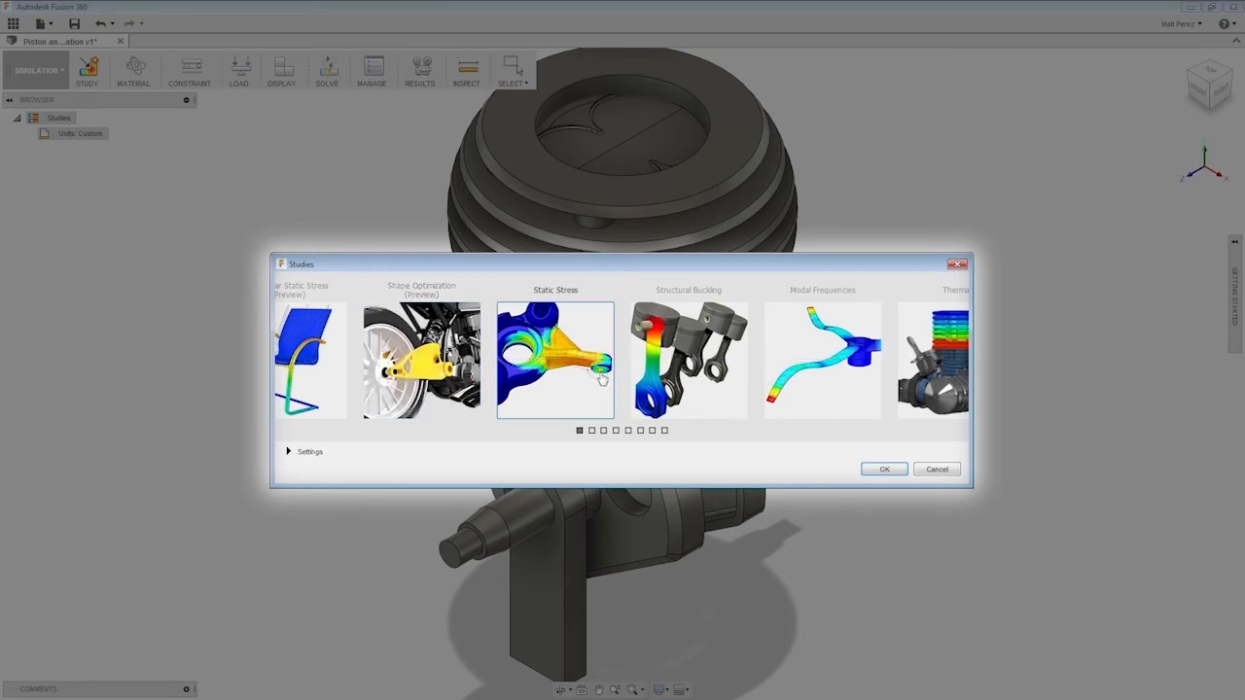
pyautogui.moveTo(555, 360)
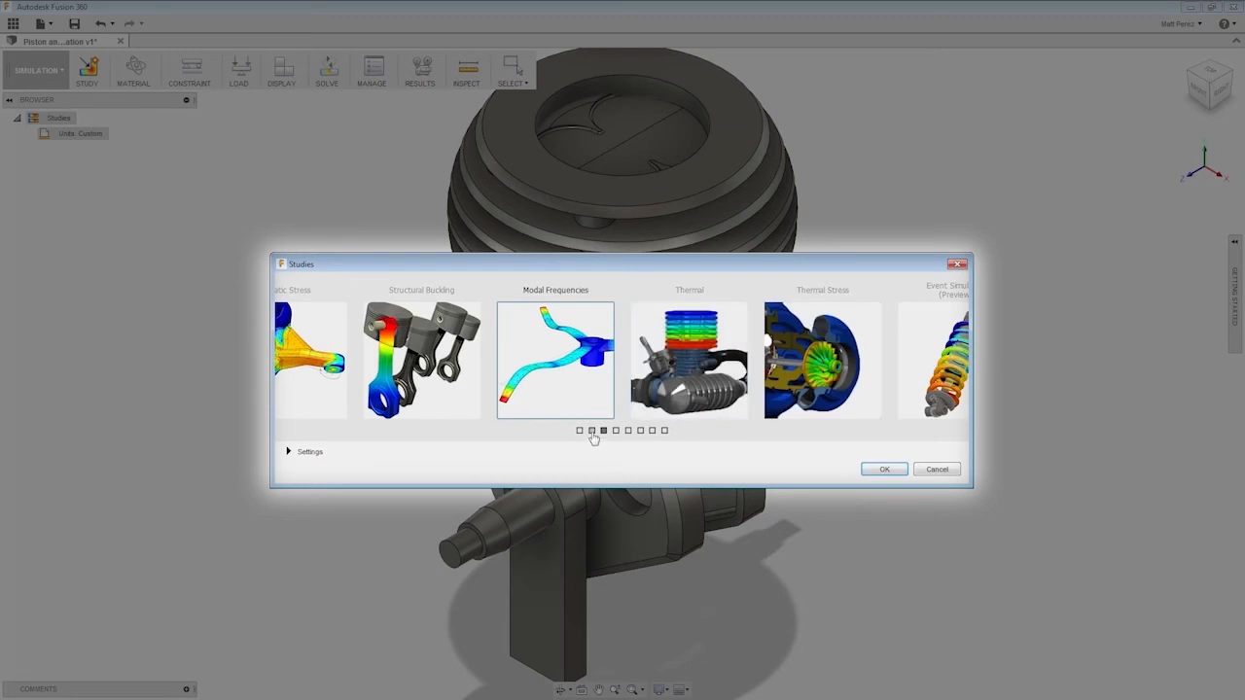
# Step: Page the study-type choices over to Structural Buckling
pyautogui.click(590, 430)
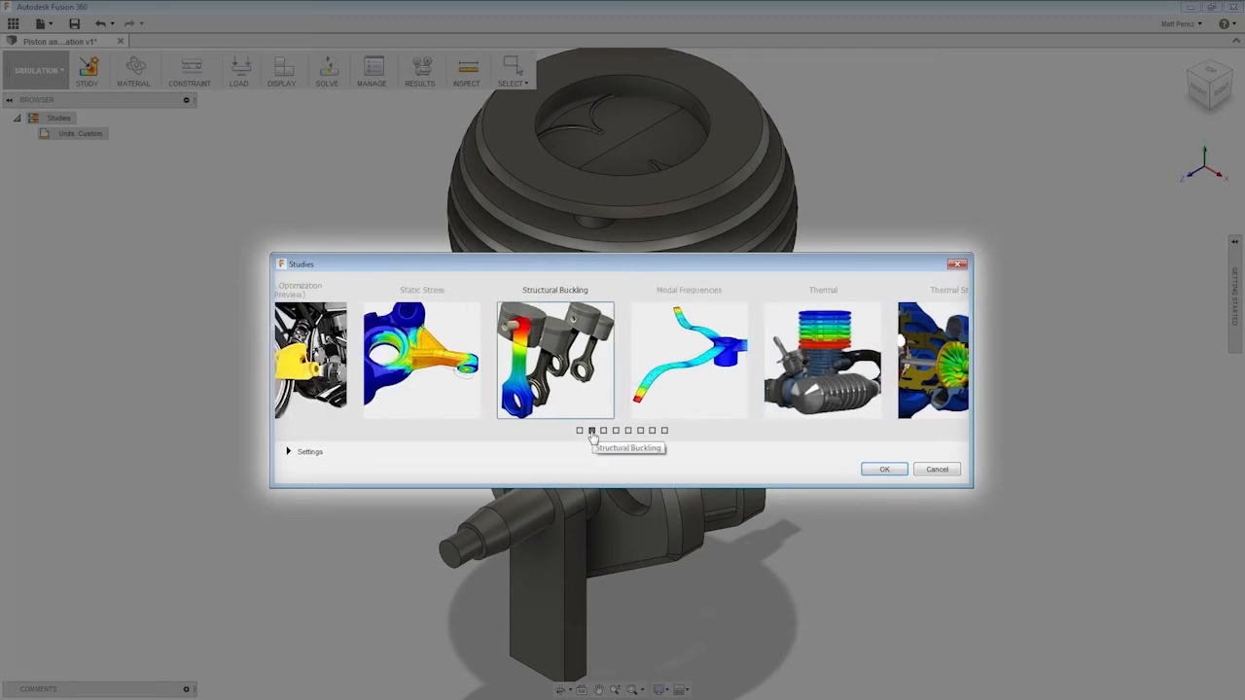
pyautogui.moveTo(454, 379)
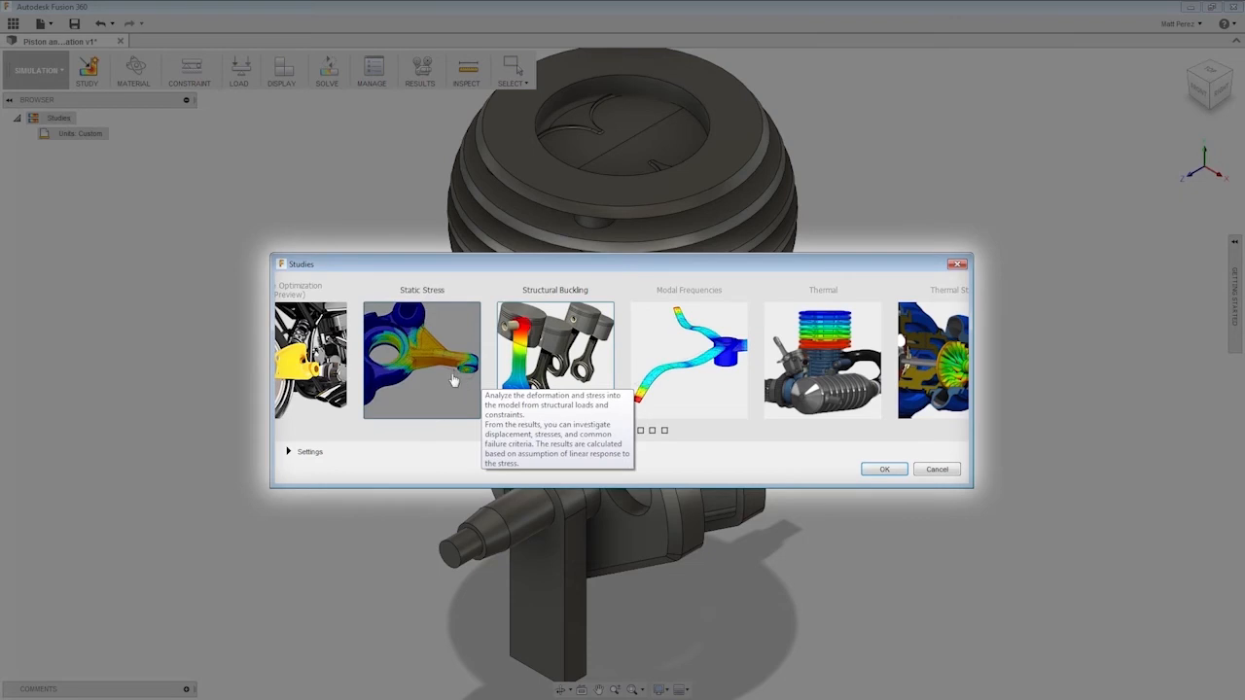
pyautogui.moveTo(430, 352)
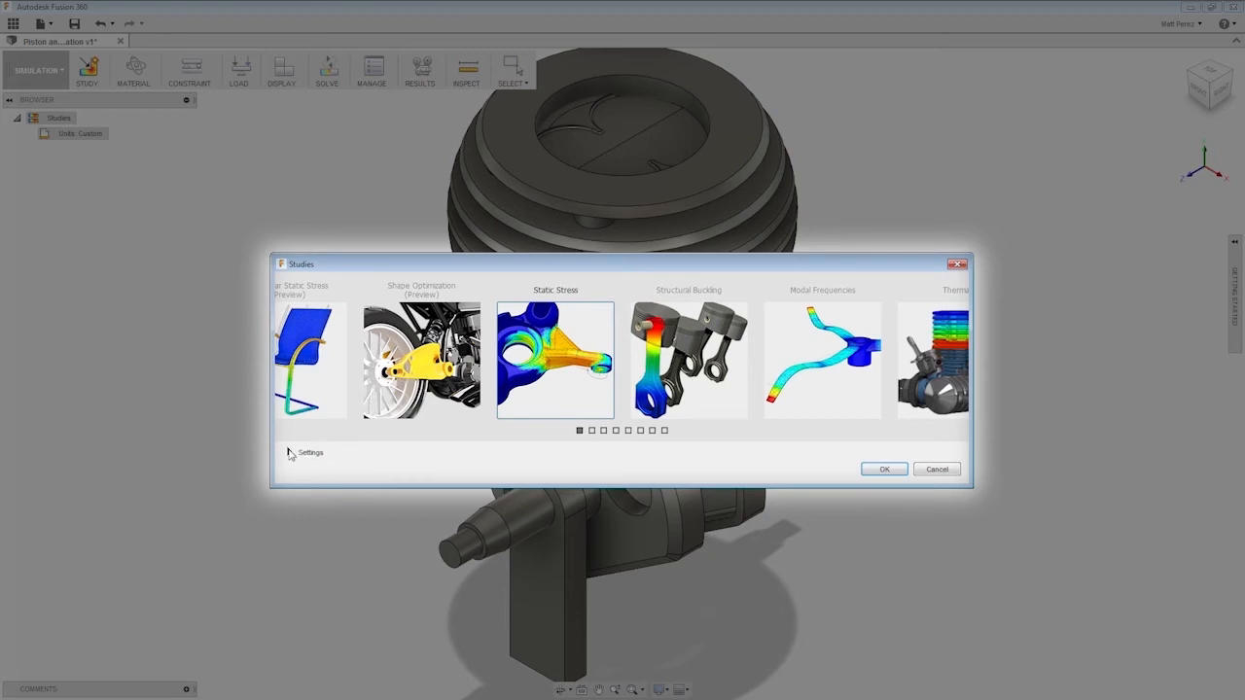
# Step: Expand the Static Stress study settings and view the Mesh and Adaptive Mesh Refinement pages
pyautogui.click(289, 451)
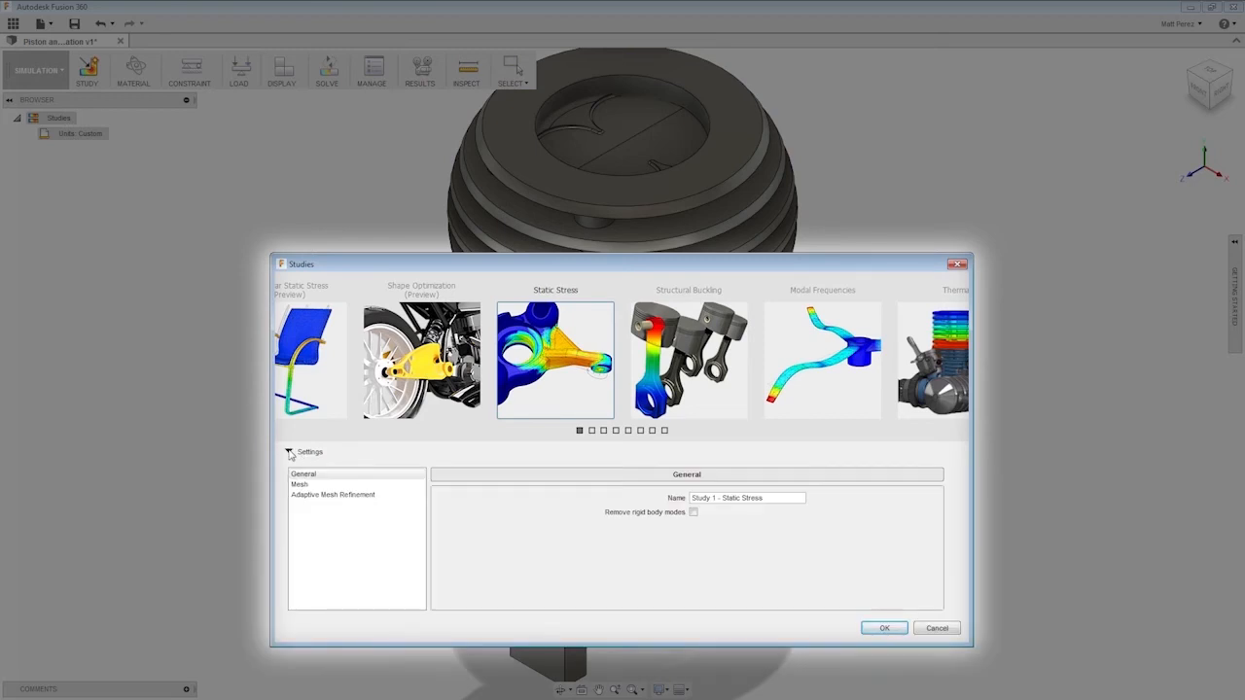
pyautogui.click(288, 450)
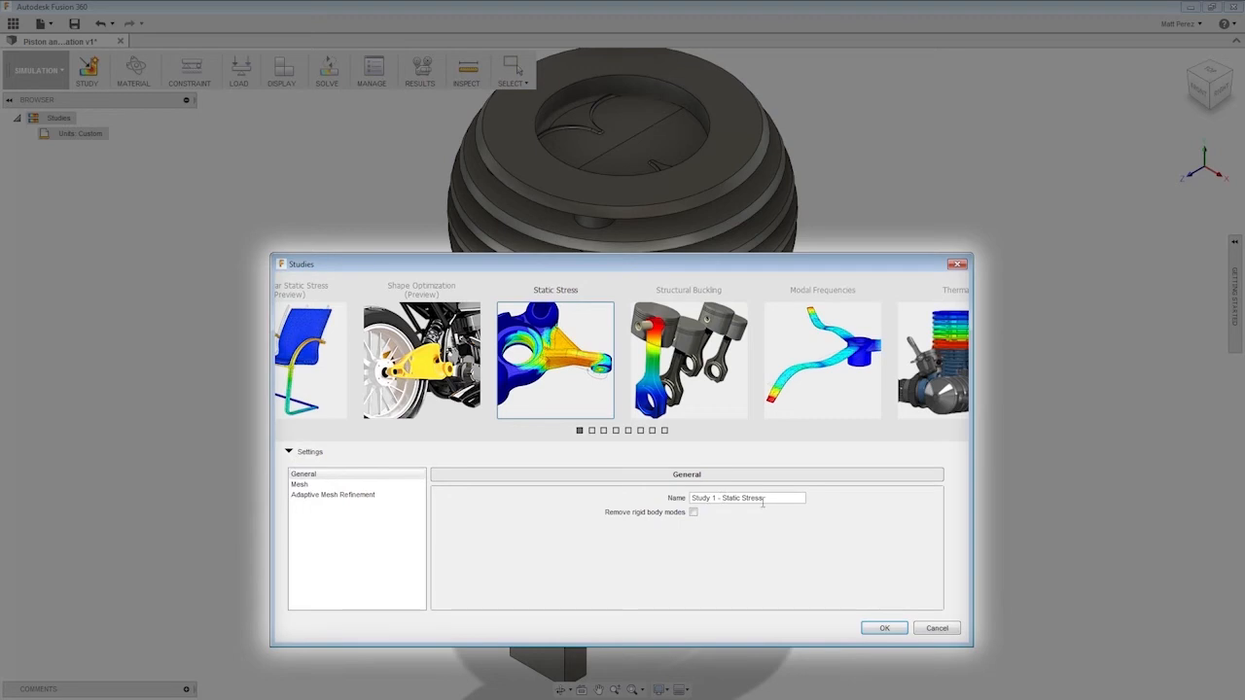
pyautogui.moveTo(692, 512)
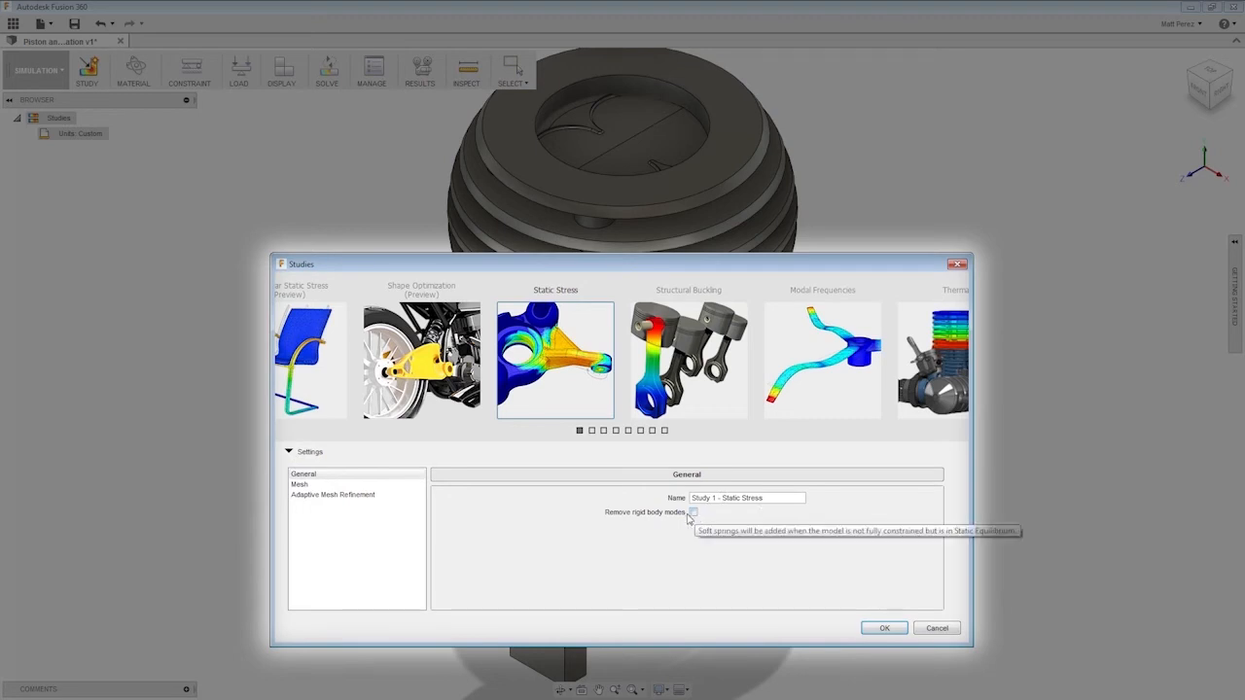
pyautogui.click(300, 484)
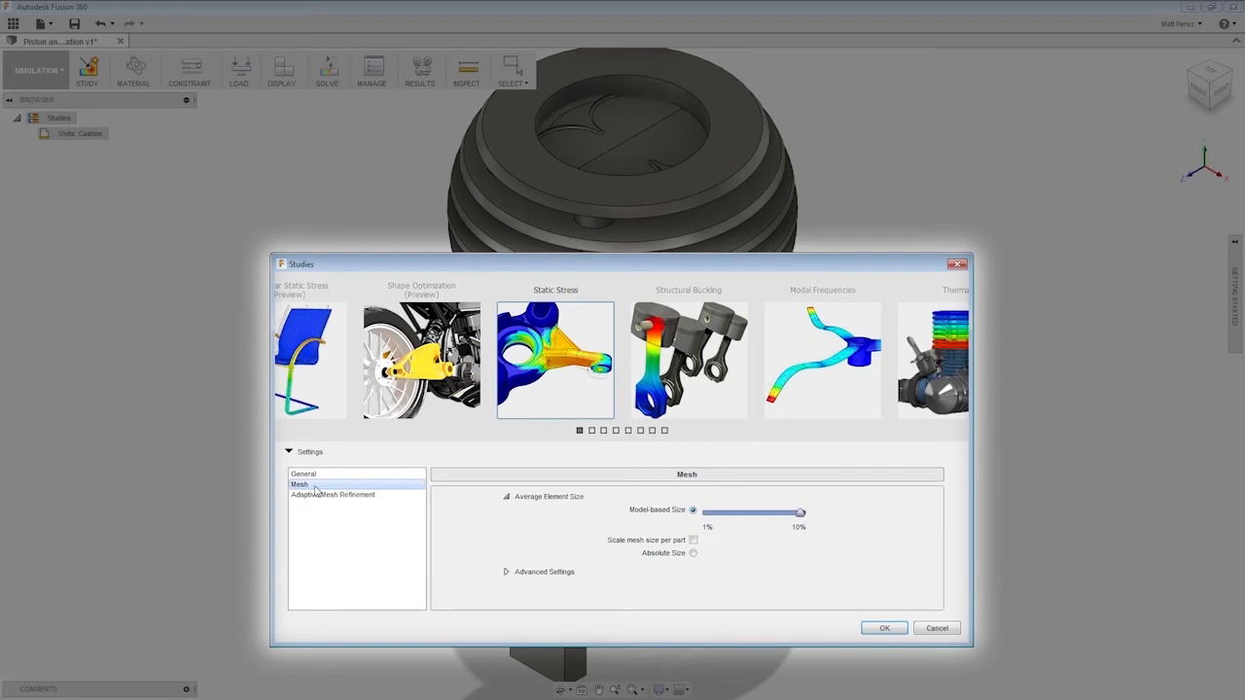
pyautogui.click(332, 494)
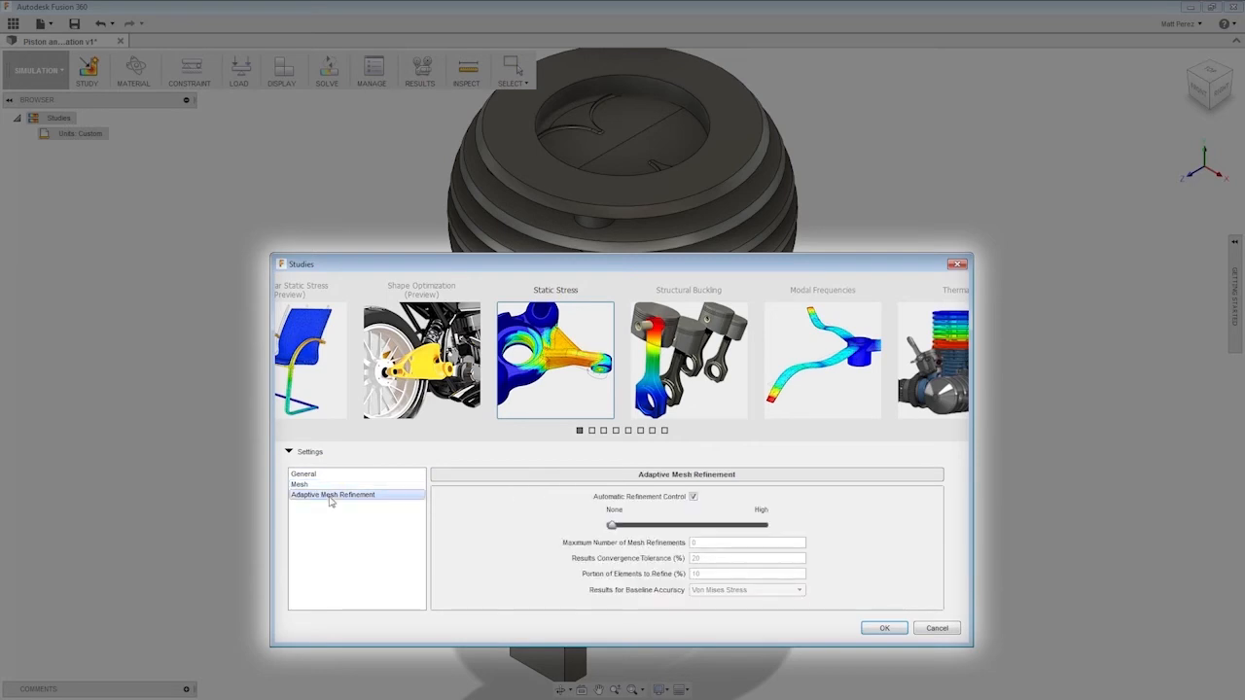
pyautogui.moveTo(332, 505)
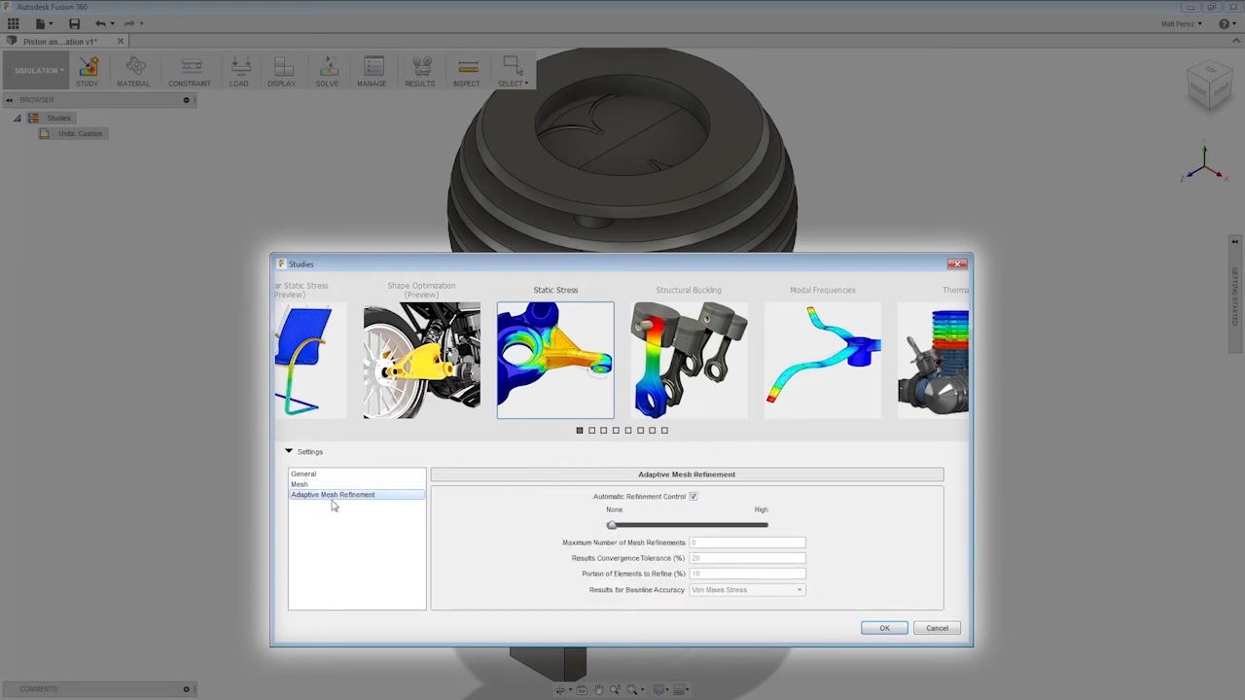
pyautogui.moveTo(587, 504)
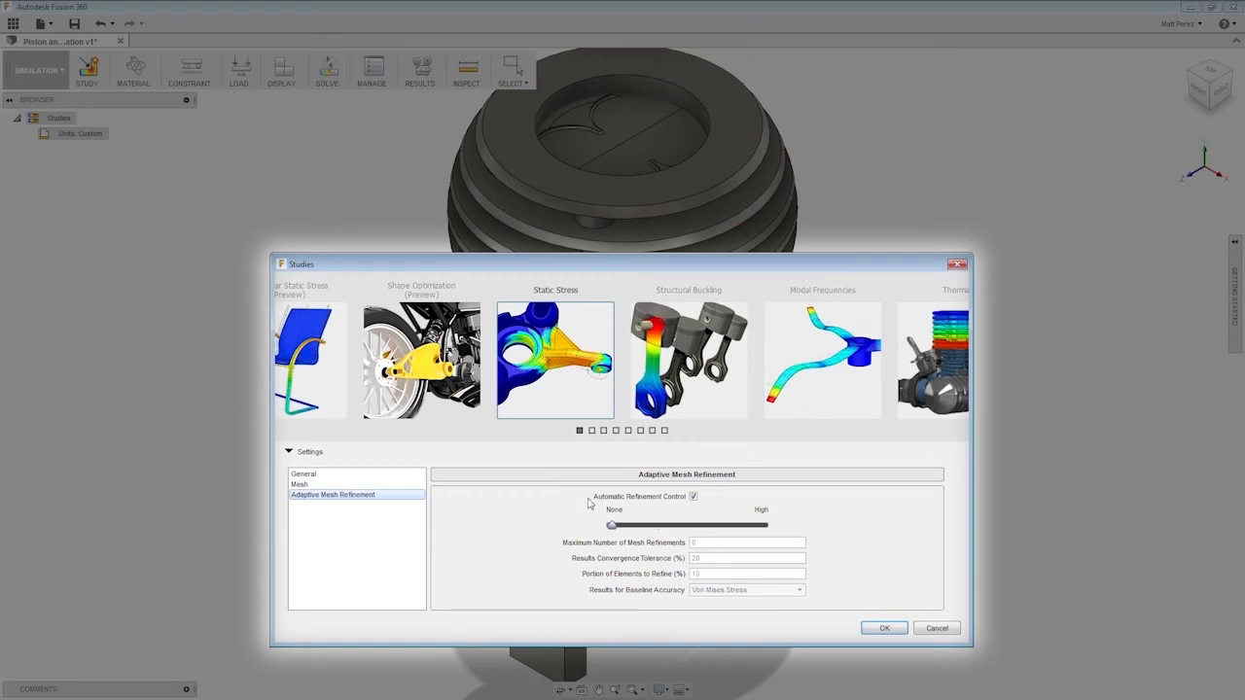
pyautogui.moveTo(696, 505)
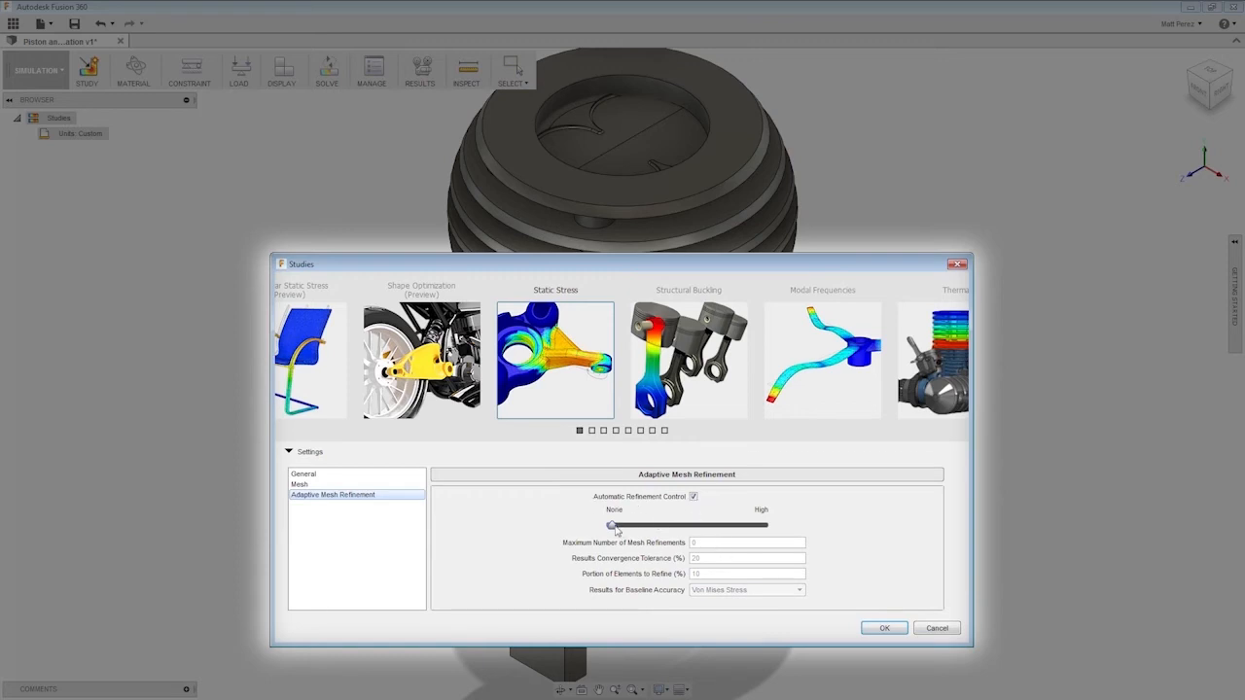
# Step: Sweep adaptive mesh refinement between None and High, keep Von Mises Stress, and collapse Settings
pyautogui.moveTo(613, 526); pyautogui.dragTo(664, 525)
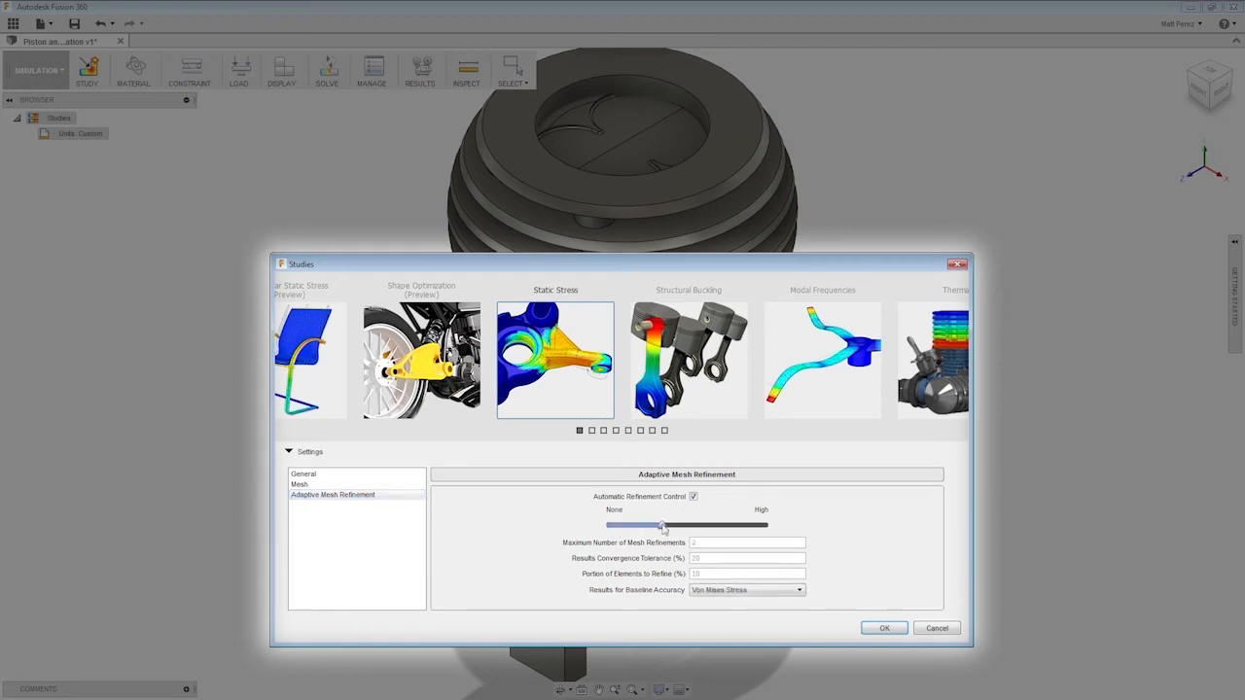
pyautogui.moveTo(664, 525); pyautogui.dragTo(762, 525)
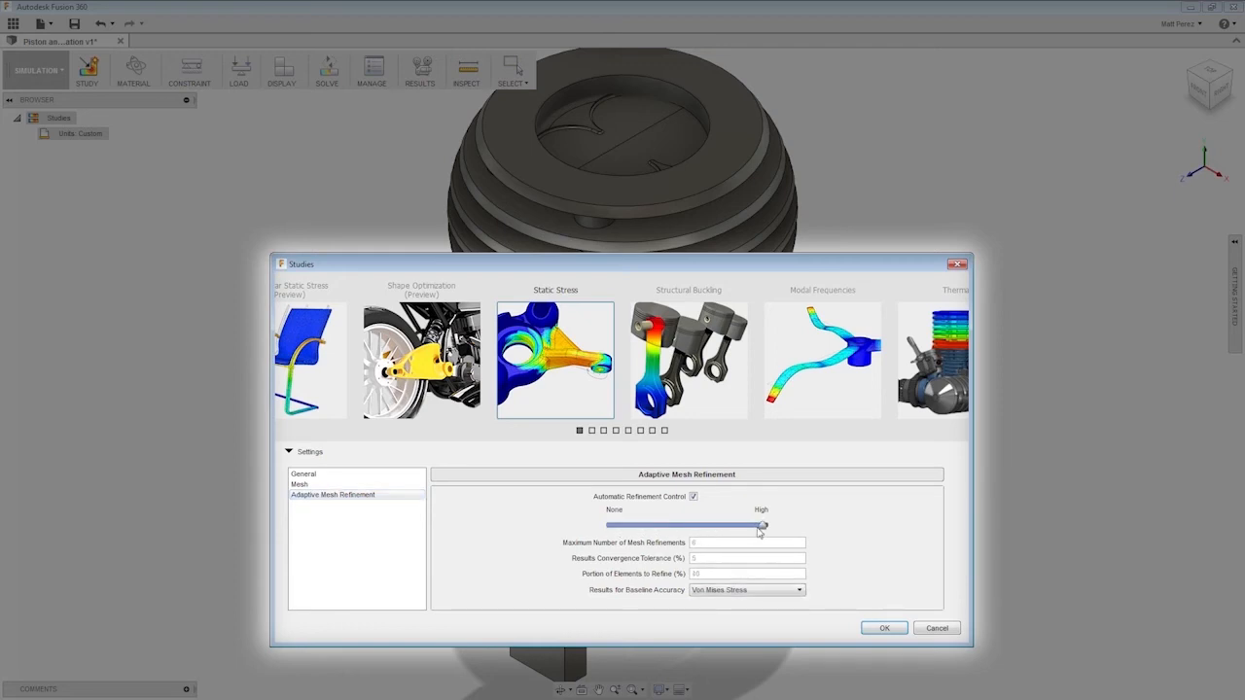
pyautogui.moveTo(760, 526); pyautogui.dragTo(611, 525)
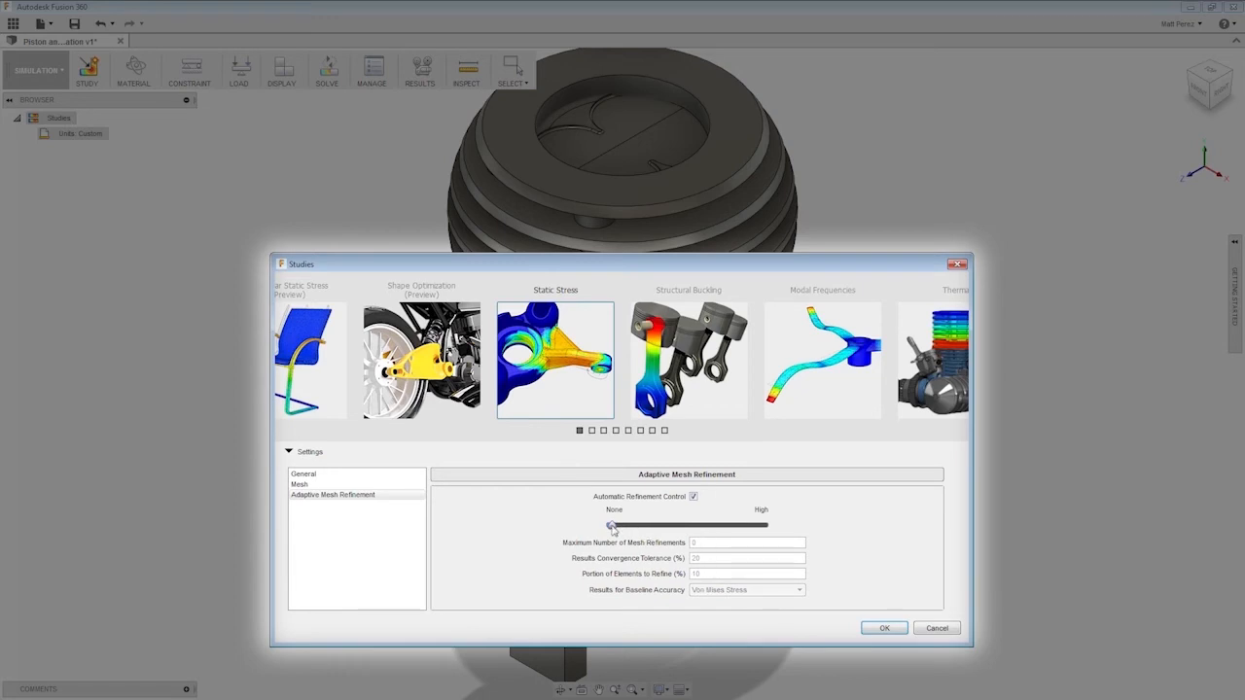
pyautogui.moveTo(611, 525); pyautogui.dragTo(763, 525)
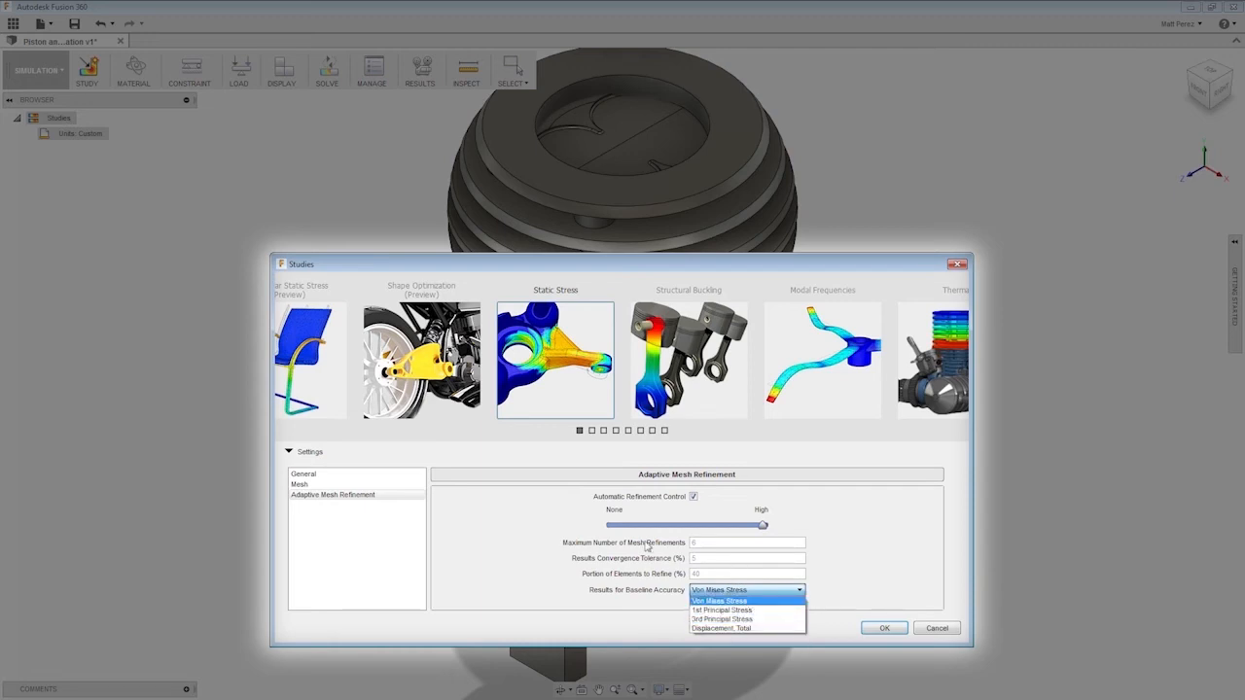
pyautogui.click(720, 600)
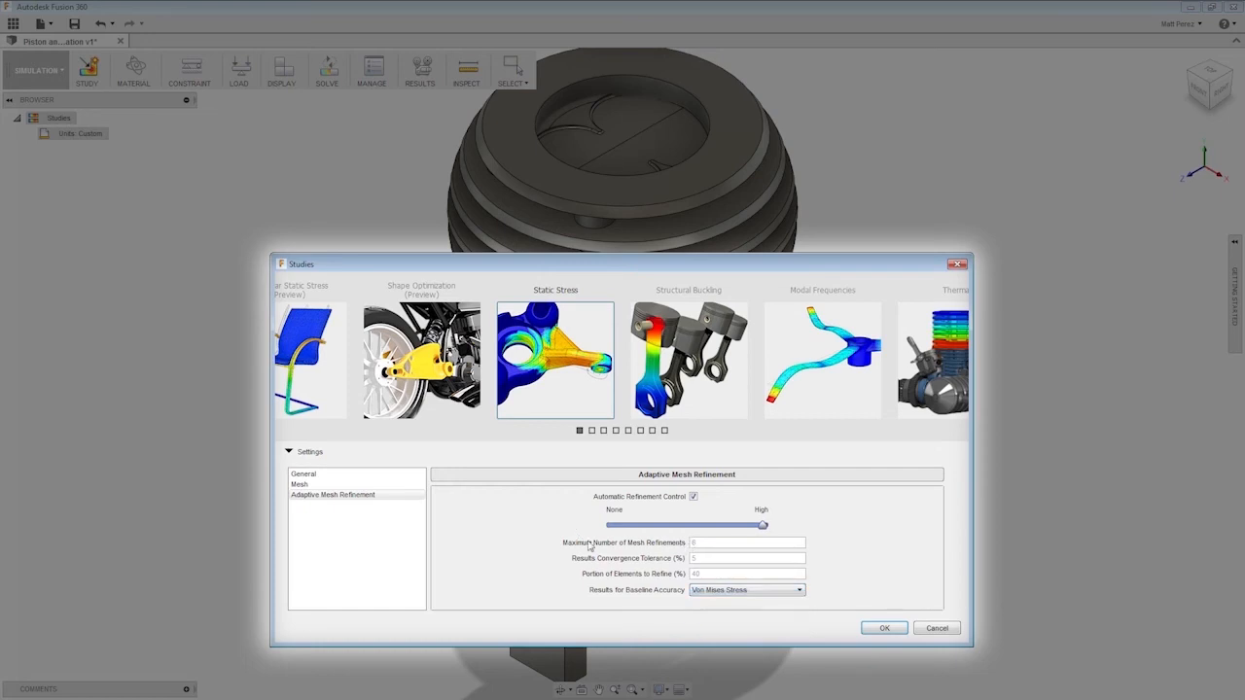
pyautogui.moveTo(708, 545)
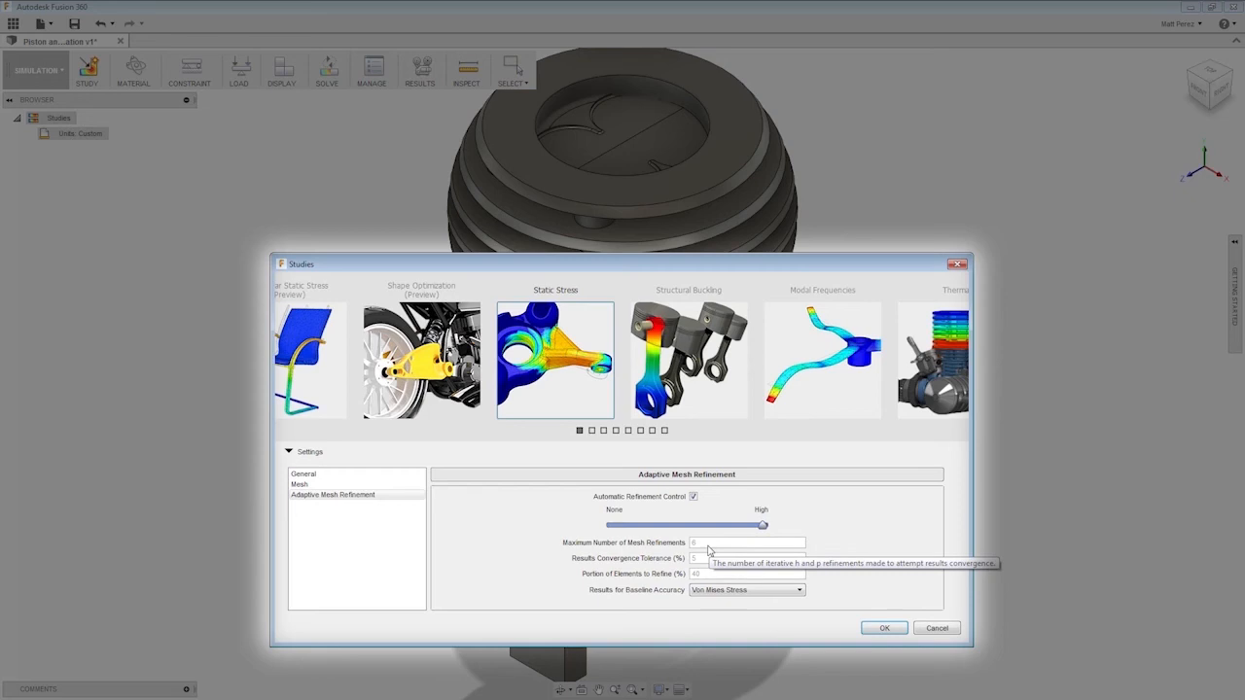
pyautogui.moveTo(867, 541)
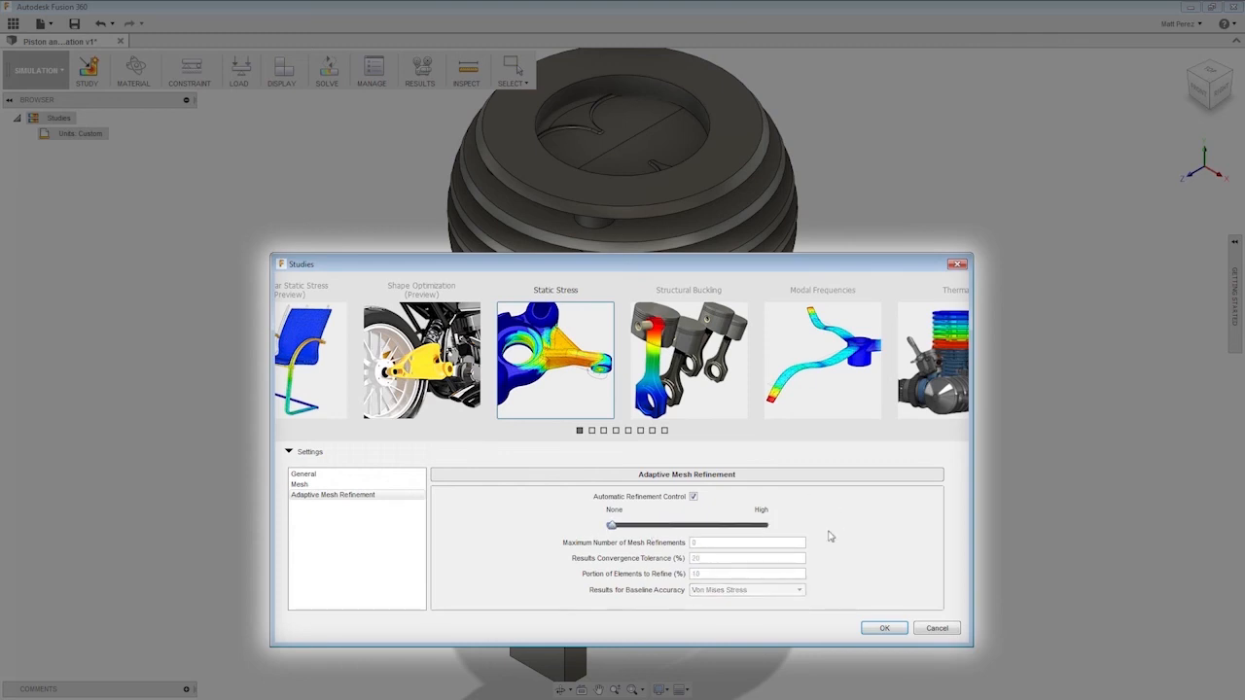
pyautogui.click(304, 474)
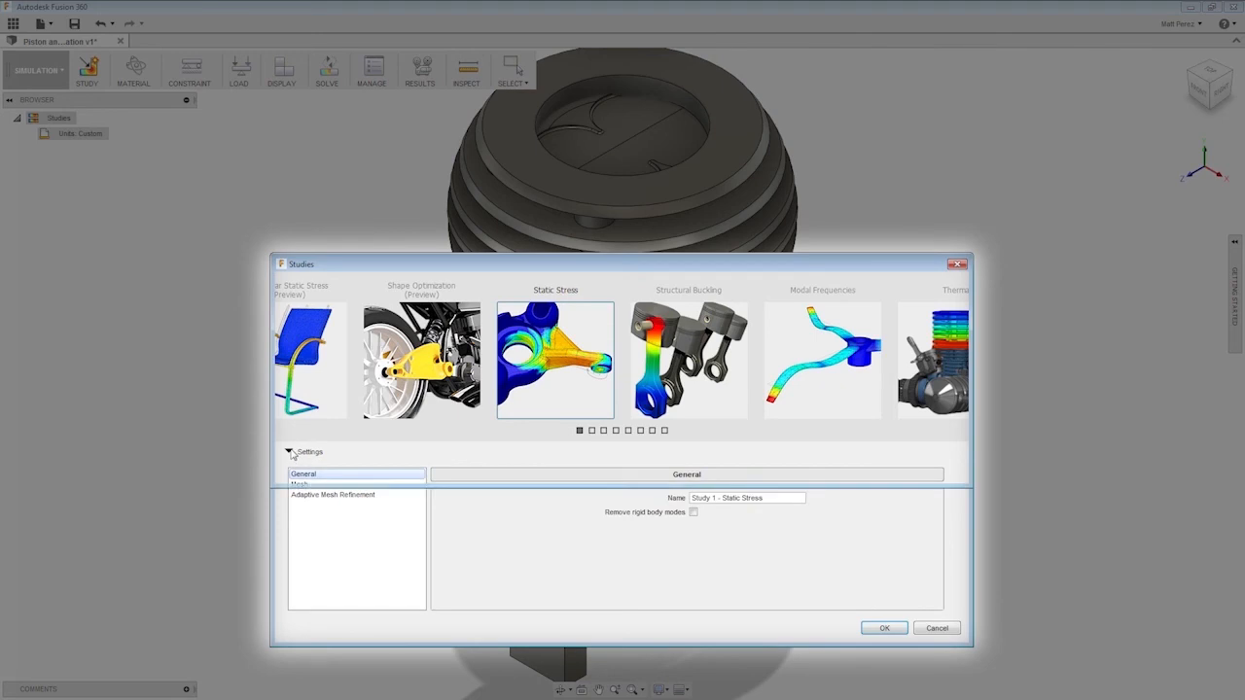
pyautogui.click(289, 451)
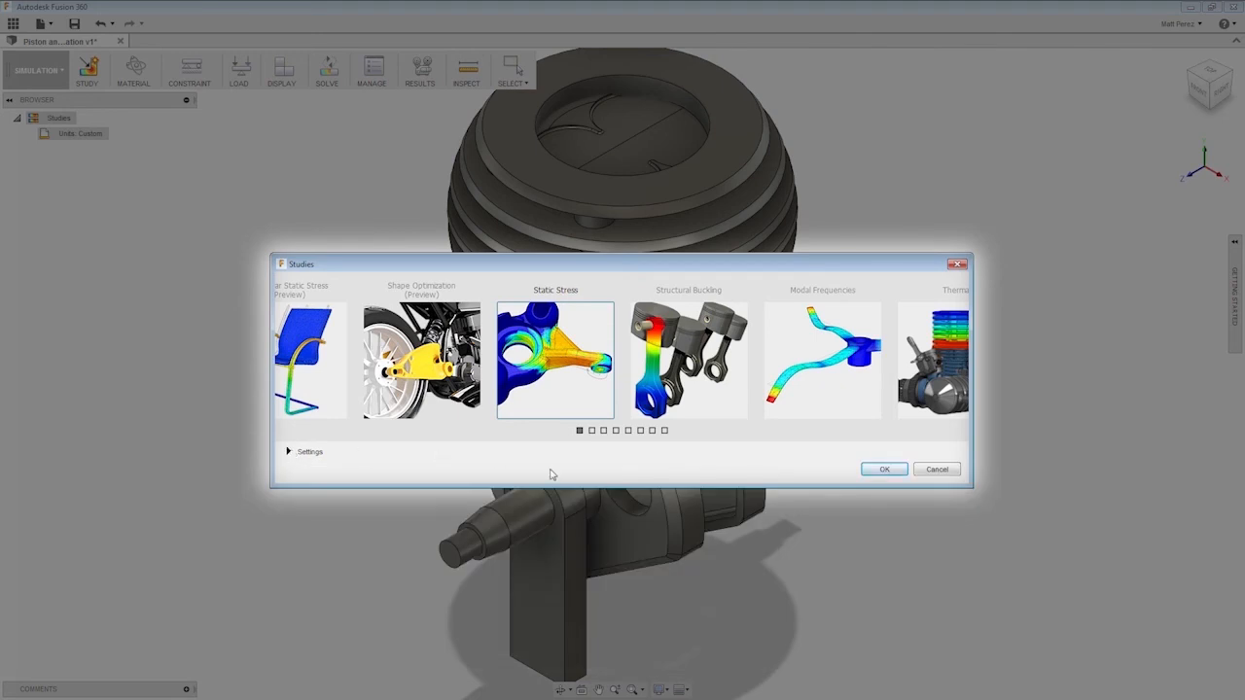